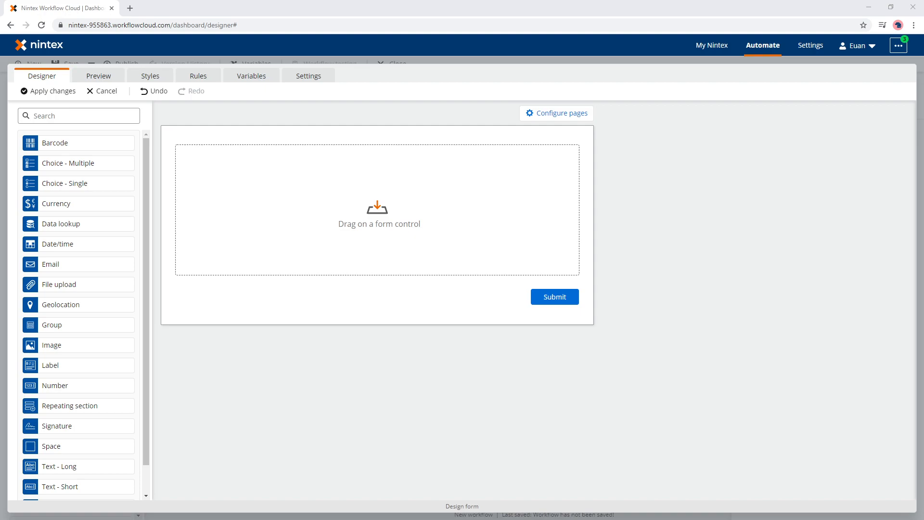
pyautogui.moveTo(109, 183)
pyautogui.write('Primary c')
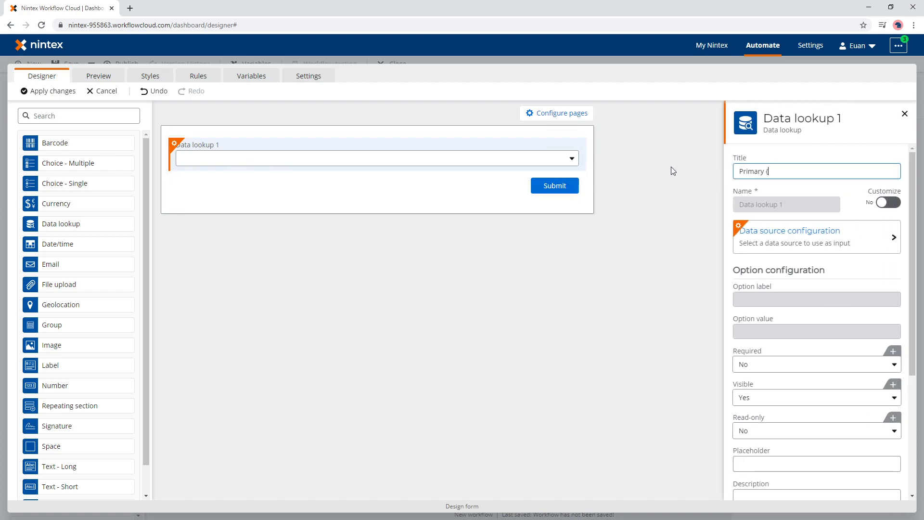
# Step: Add a Primary Project Manager lookup from Project Sites, using Project Manager as label and value, then preview
pyautogui.write('Pro')
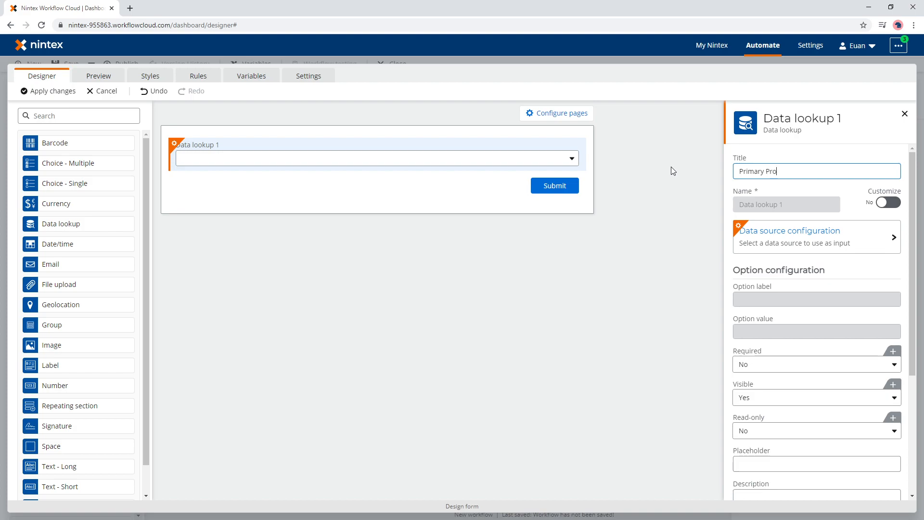
pyautogui.write('ject Manager')
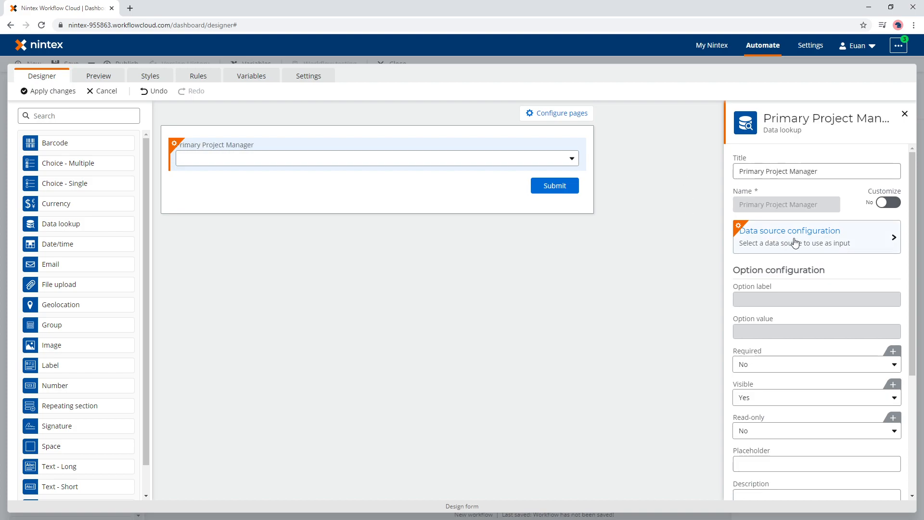
pyautogui.click(789, 231)
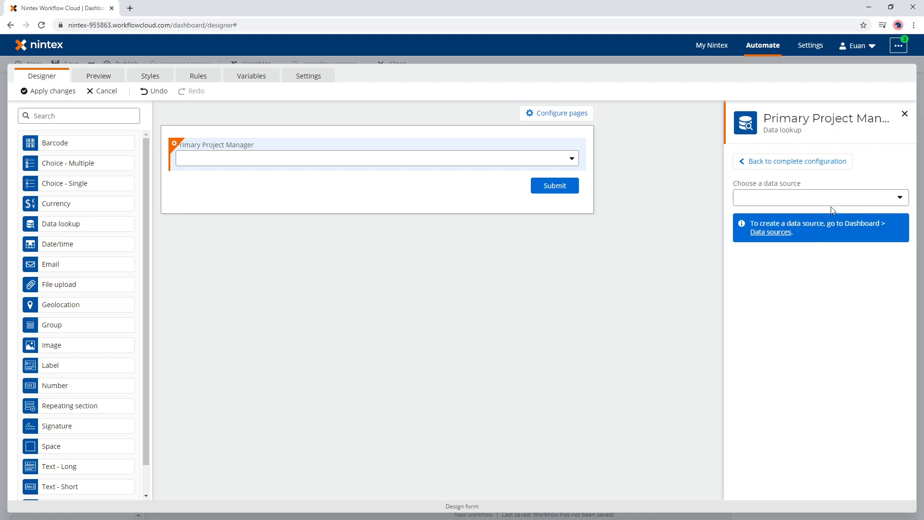
pyautogui.click(819, 197)
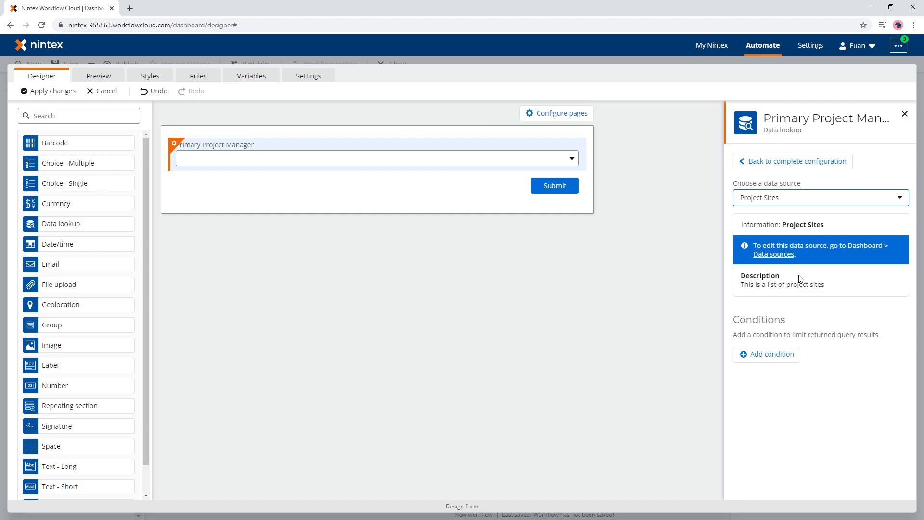
pyautogui.moveTo(776, 353)
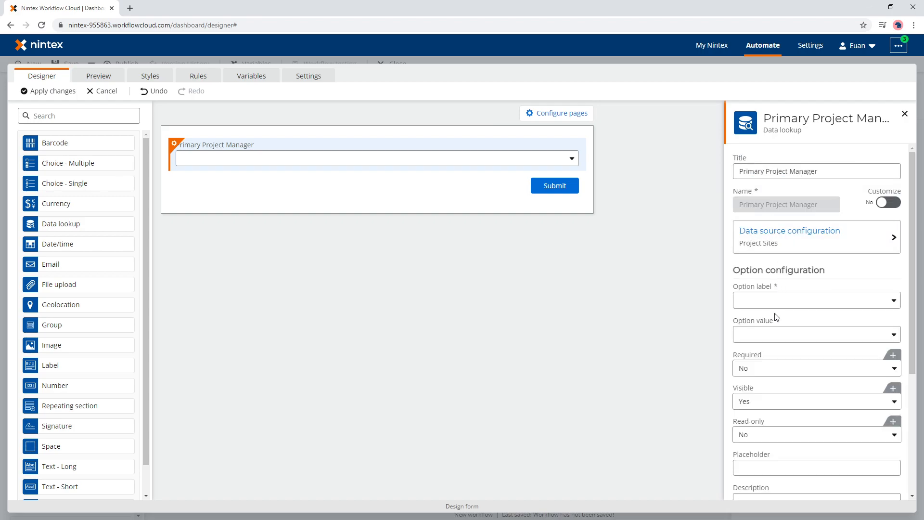
pyautogui.click(816, 333)
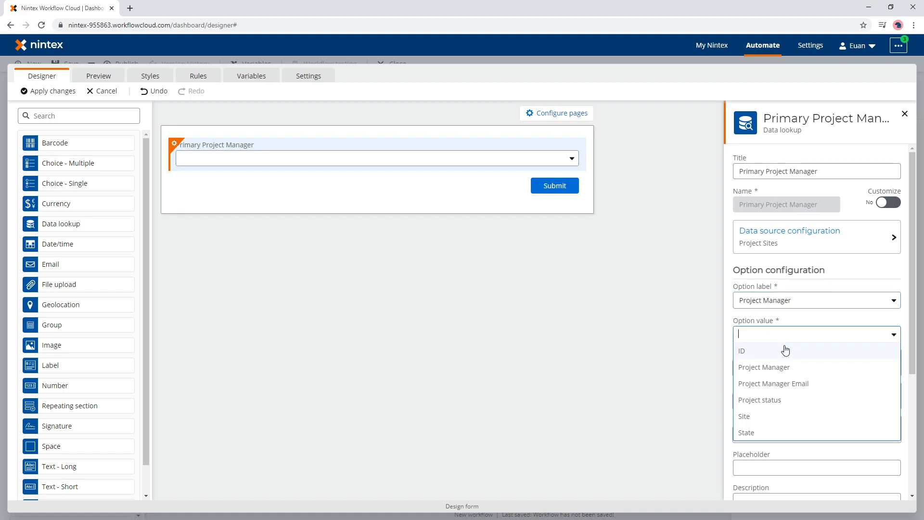
pyautogui.click(763, 367)
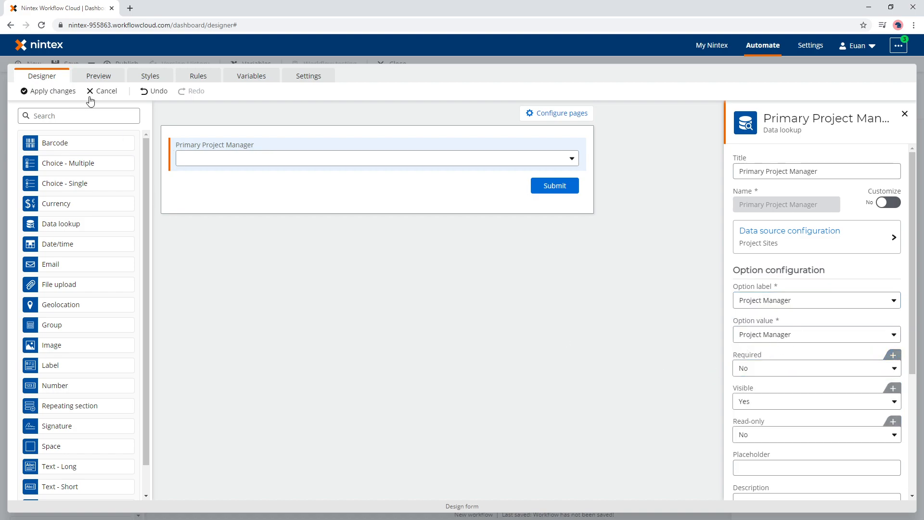
pyautogui.click(98, 75)
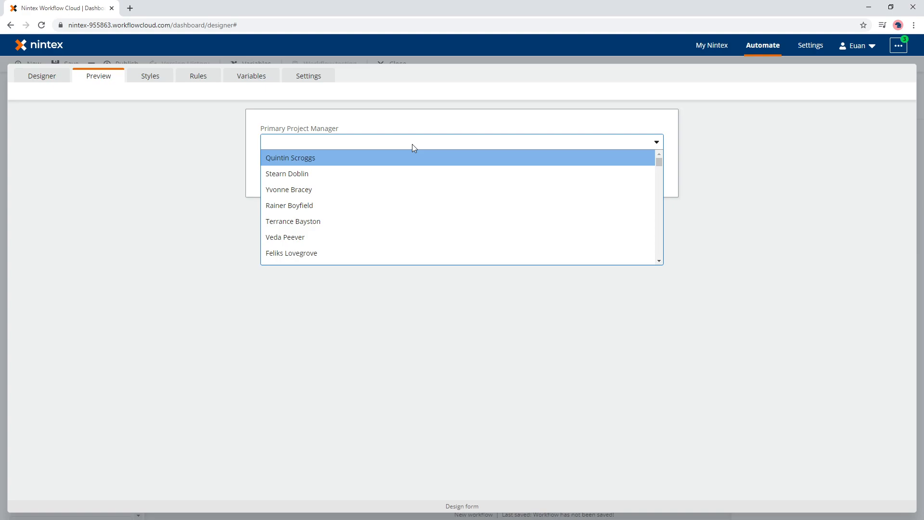
pyautogui.moveTo(287, 173)
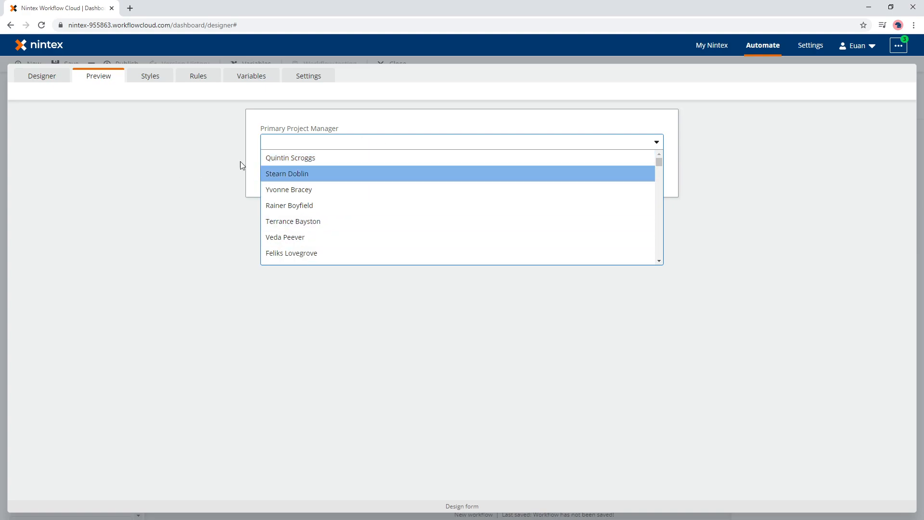
pyautogui.click(290, 157)
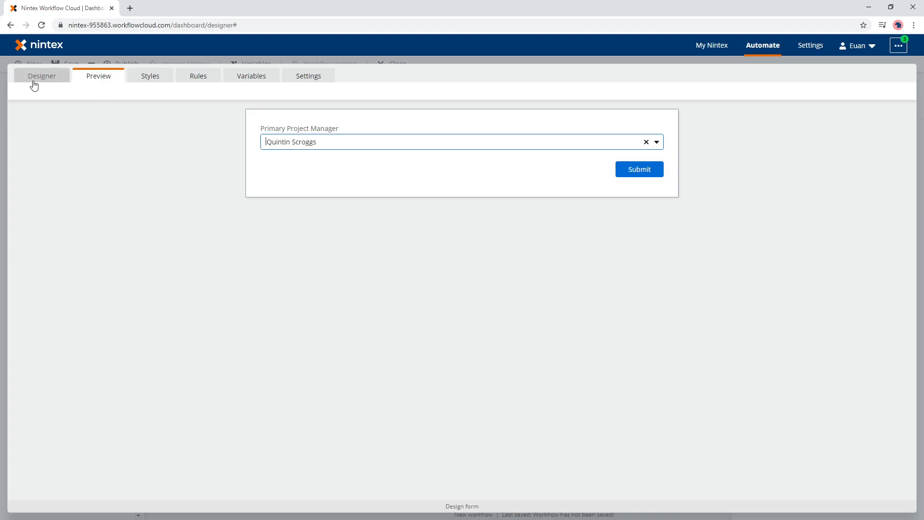
pyautogui.click(42, 76)
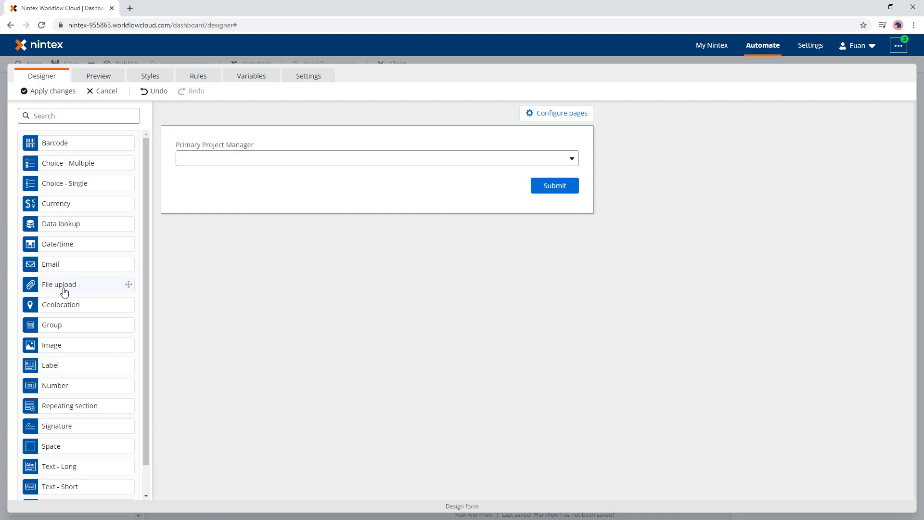
# Step: Duplicate the lookup as 'Seconary Project Manager' and preview it by picking the same manager
pyautogui.click(557, 142)
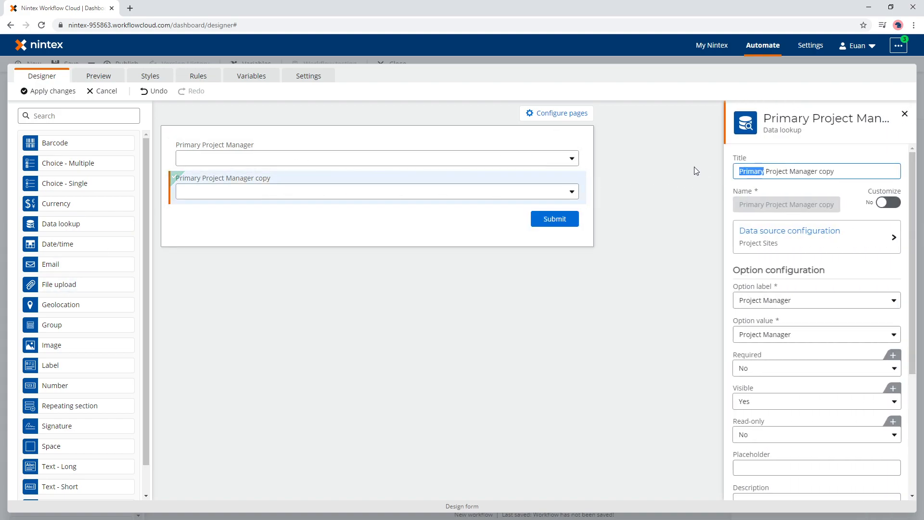
pyautogui.write('Seconary')
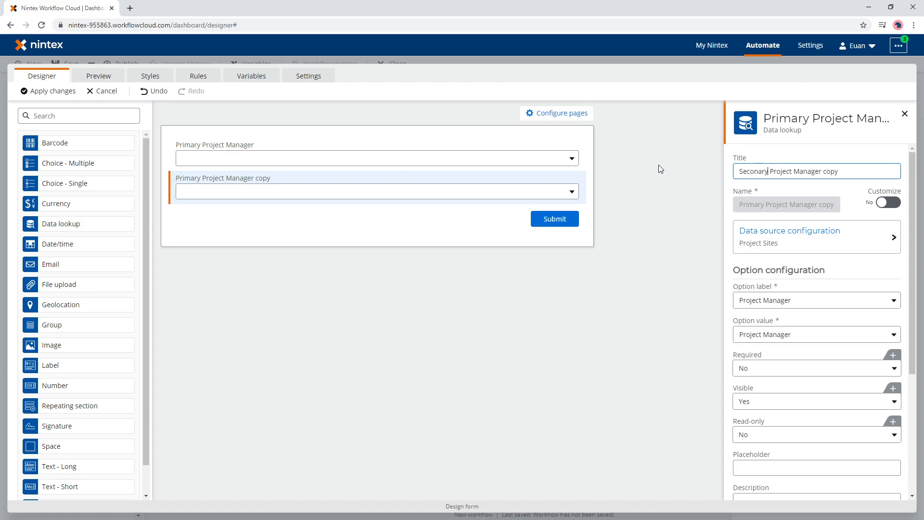
pyautogui.press('BackSpace')
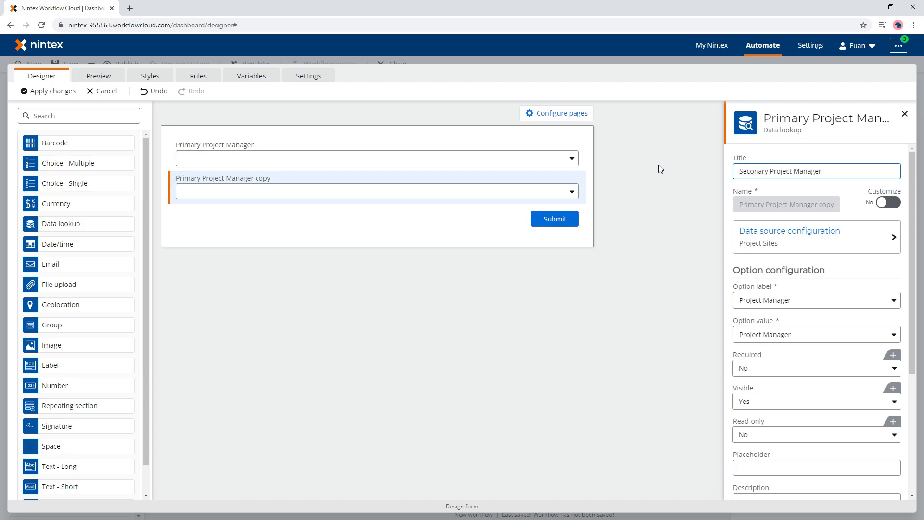
pyautogui.click(98, 75)
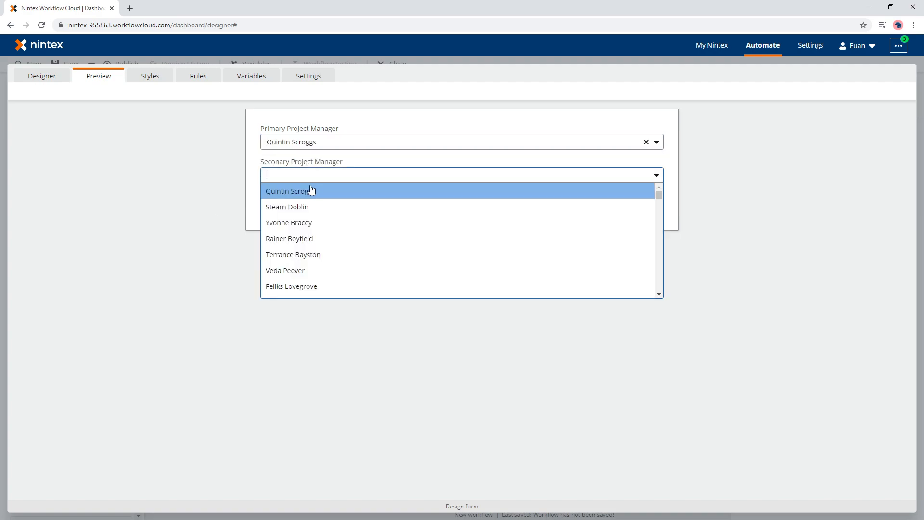
pyautogui.click(289, 191)
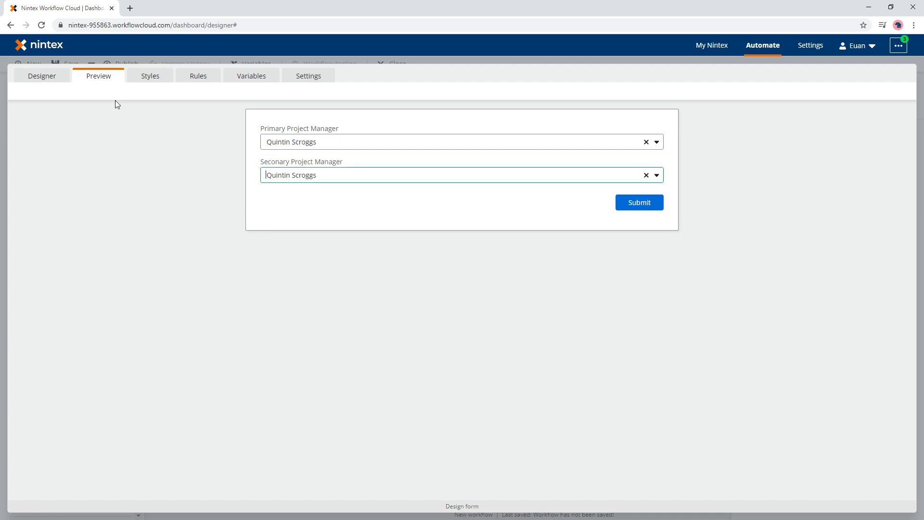
pyautogui.click(41, 75)
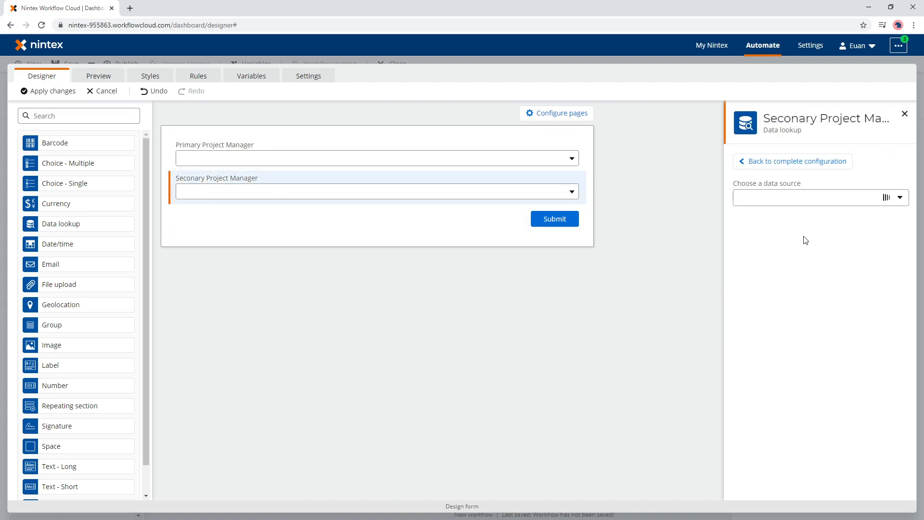
# Step: Filter the Seconary lookup's Project Sites source: Project Manager does not equal Primary Project Manager, ignoring case
pyautogui.click(818, 198)
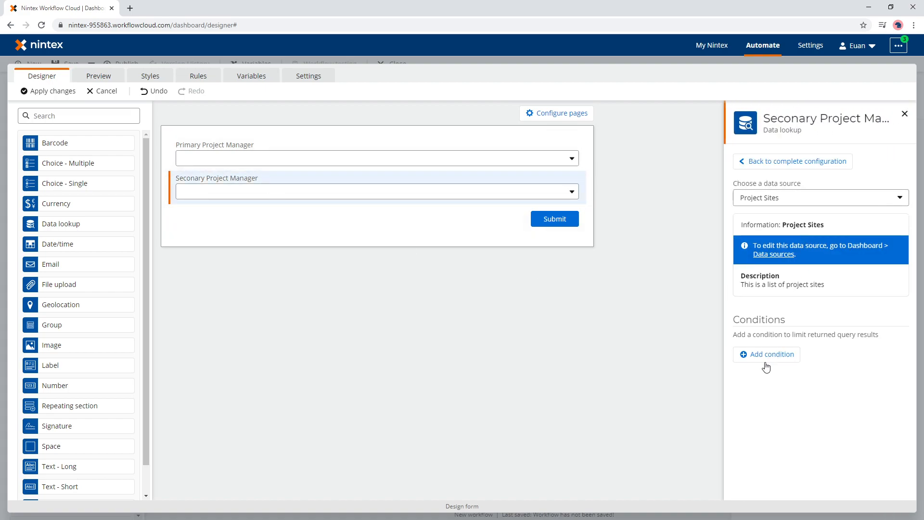
pyautogui.click(771, 354)
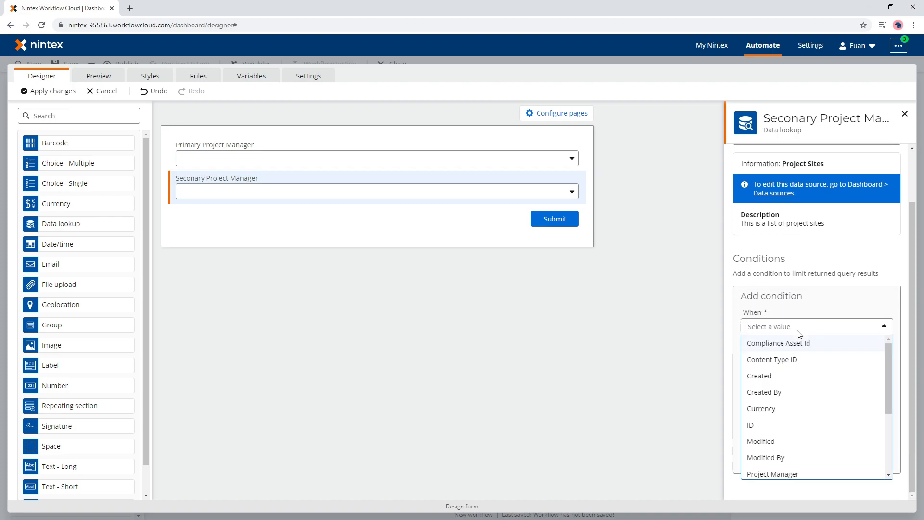
pyautogui.click(772, 473)
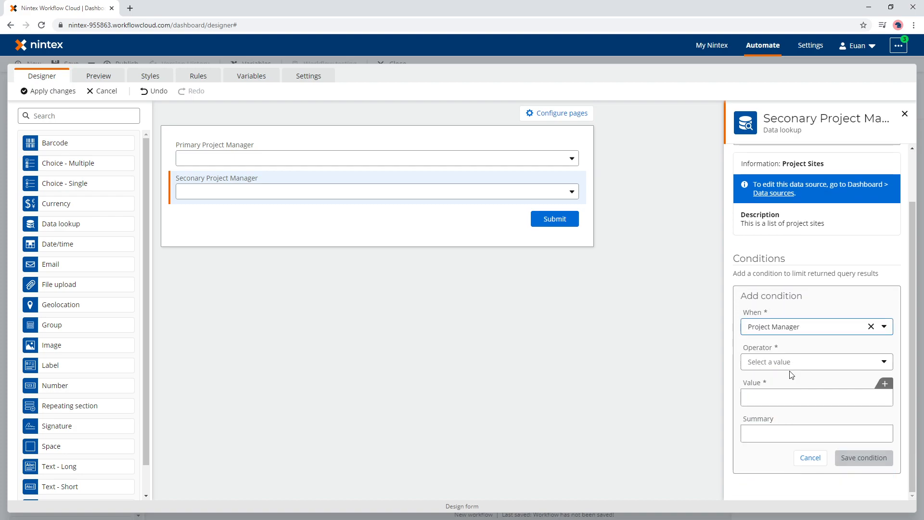
pyautogui.click(816, 361)
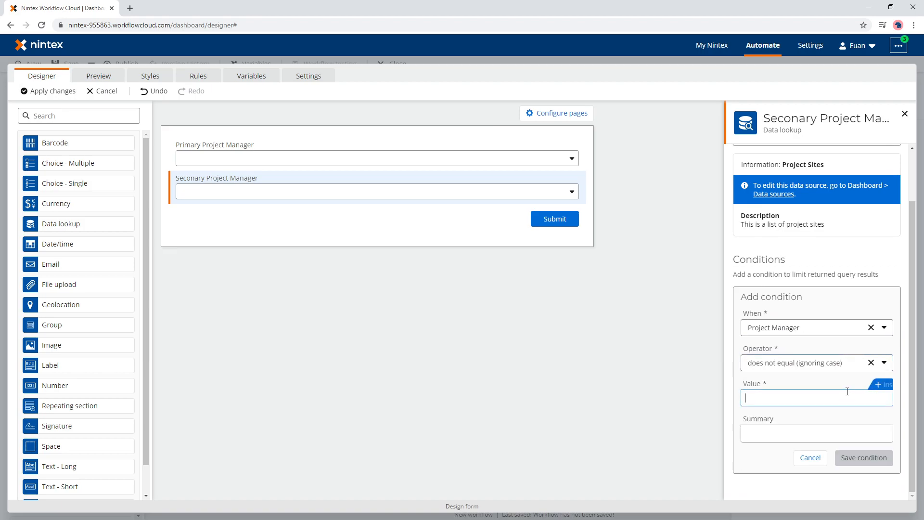
pyautogui.click(882, 383)
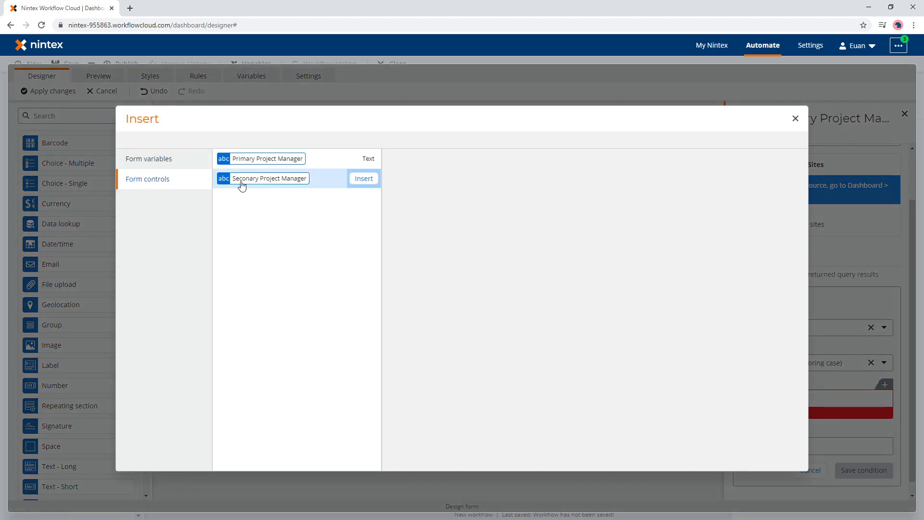
pyautogui.click(362, 178)
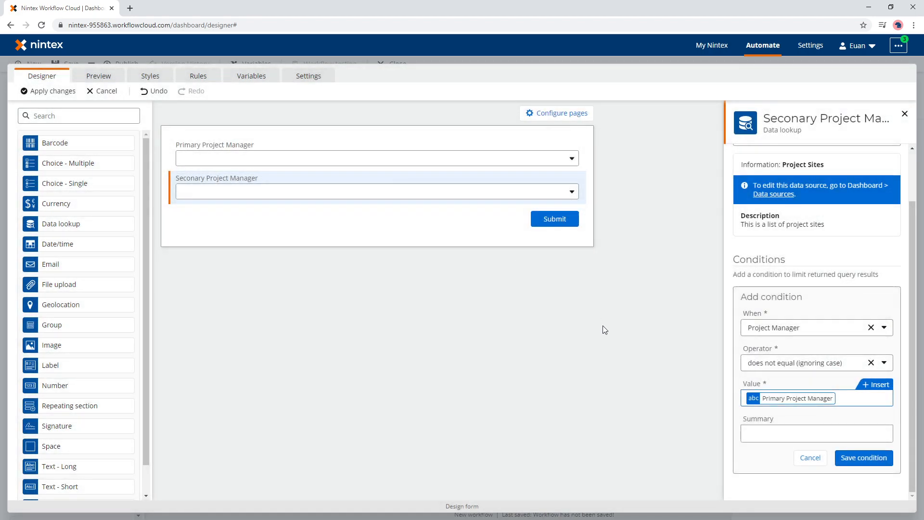
pyautogui.moveTo(727, 341)
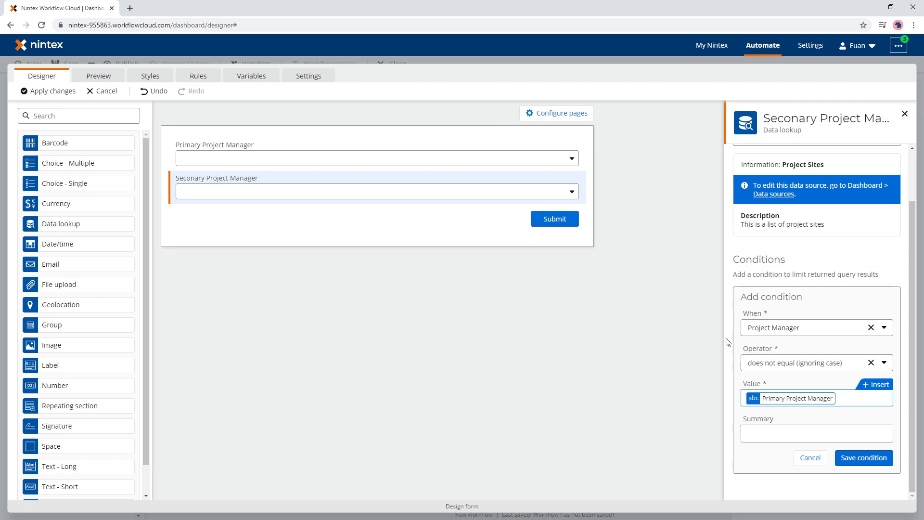
pyautogui.moveTo(708, 420)
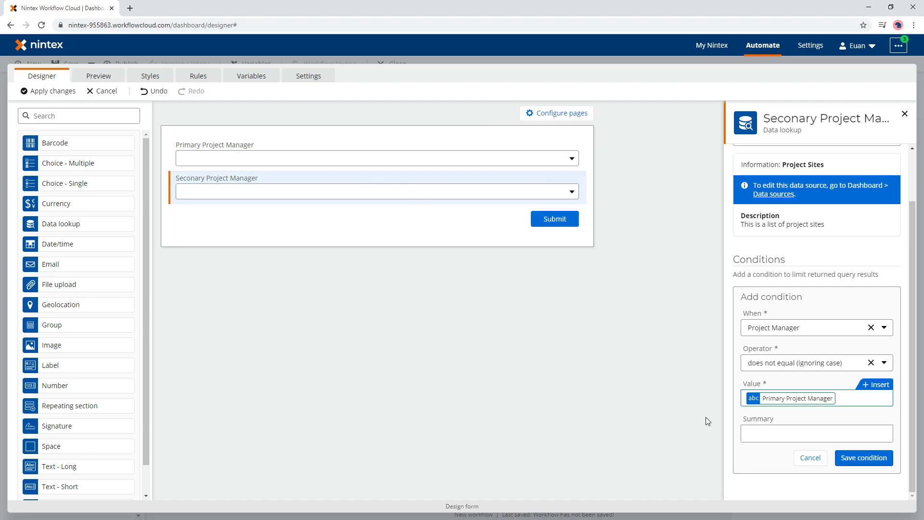
pyautogui.click(863, 458)
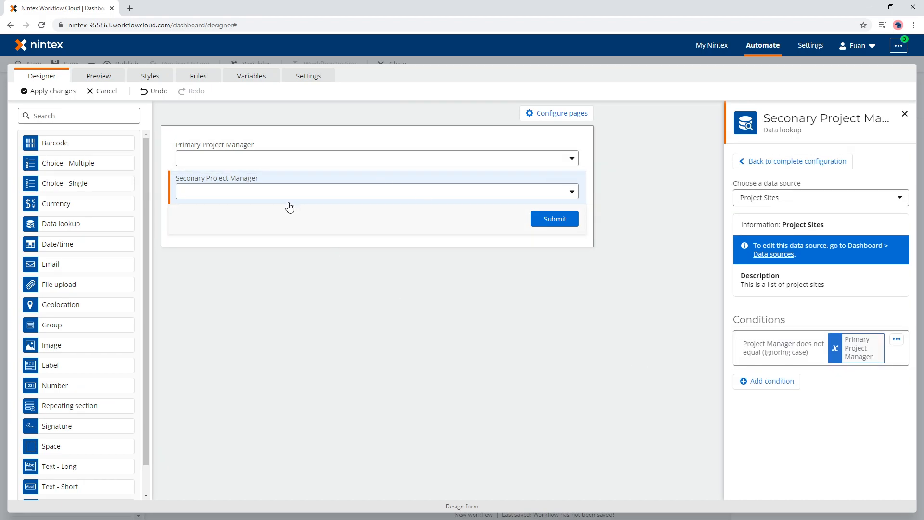
pyautogui.click(97, 75)
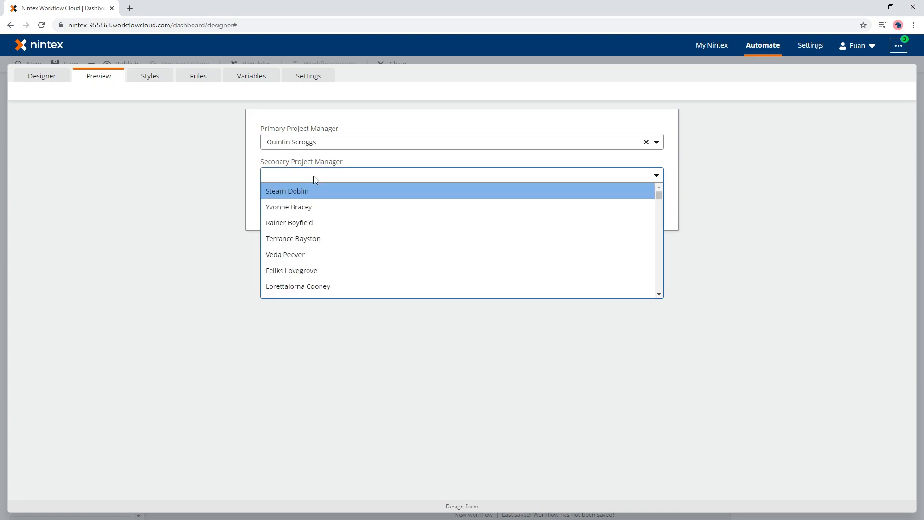
pyautogui.moveTo(278, 144)
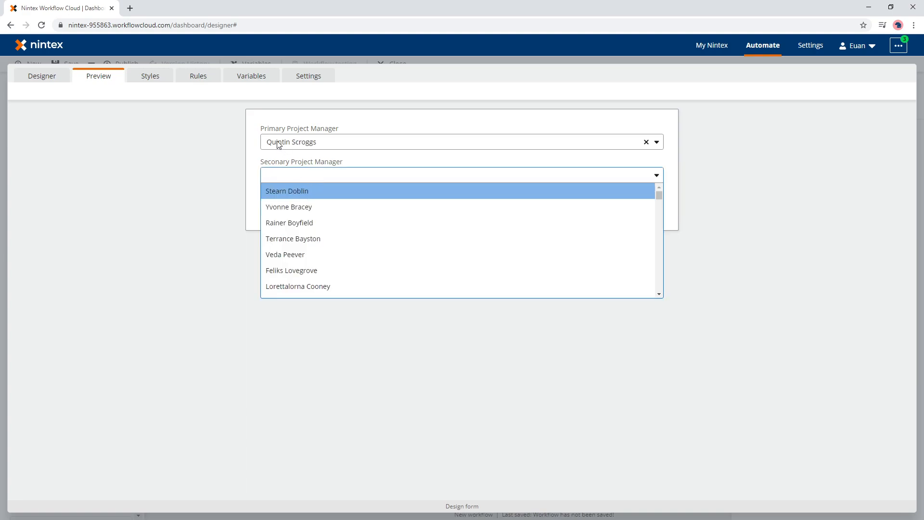
pyautogui.moveTo(305, 196)
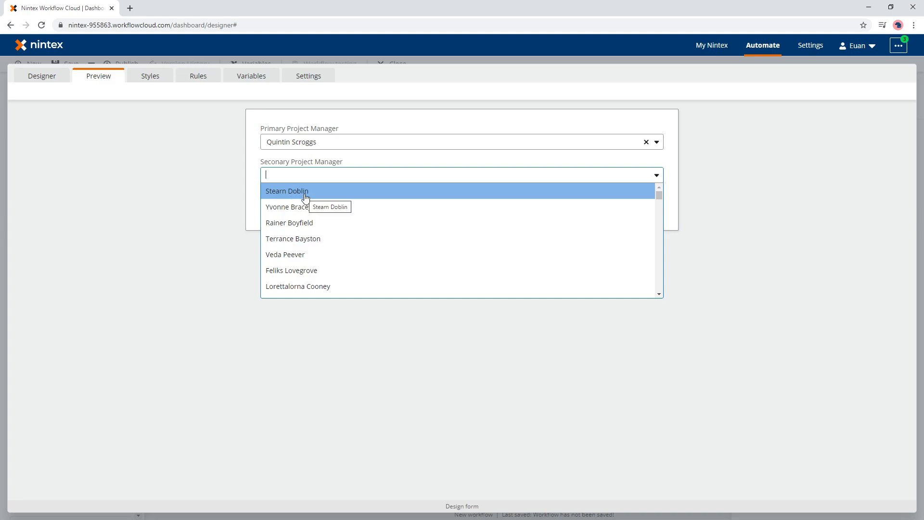
pyautogui.moveTo(276, 197)
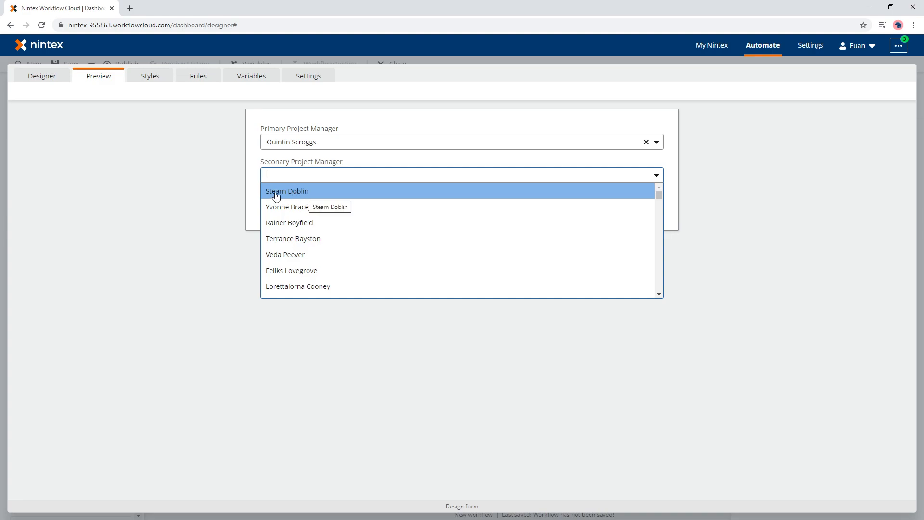
pyautogui.moveTo(318, 259)
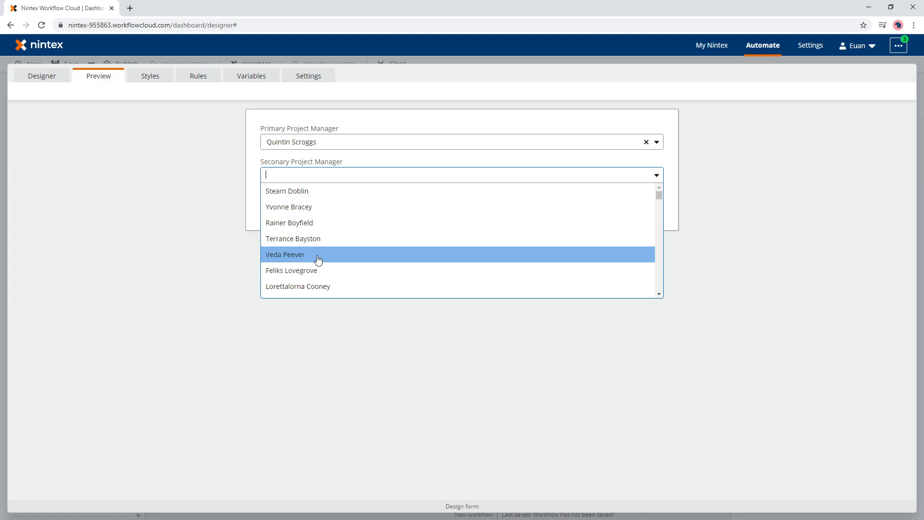
pyautogui.click(286, 254)
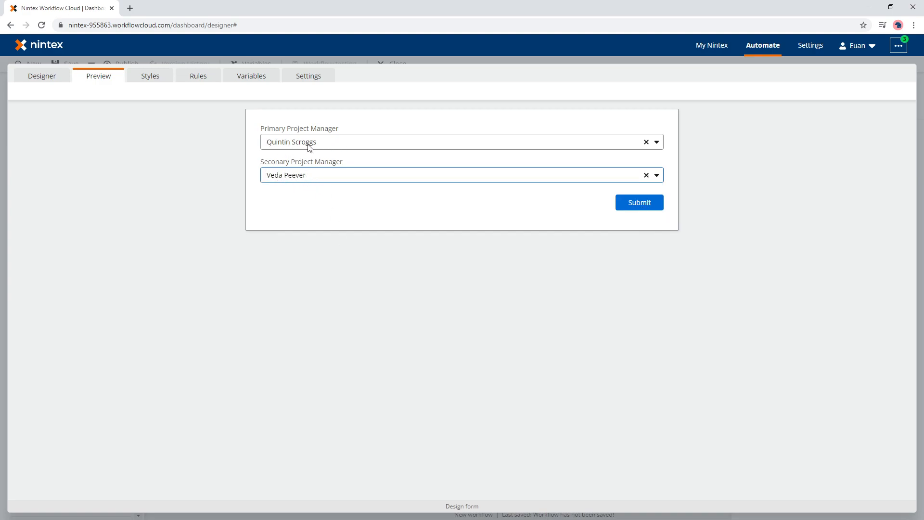
pyautogui.moveTo(289, 143)
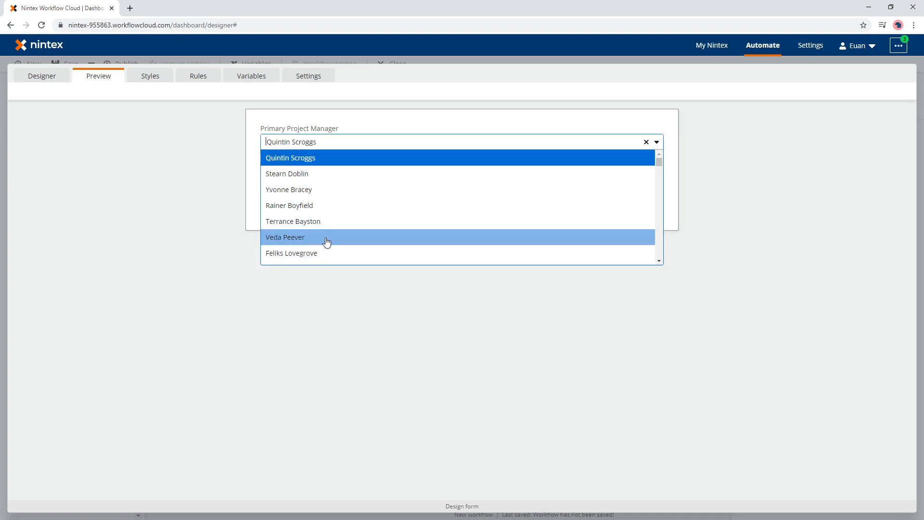
pyautogui.click(286, 237)
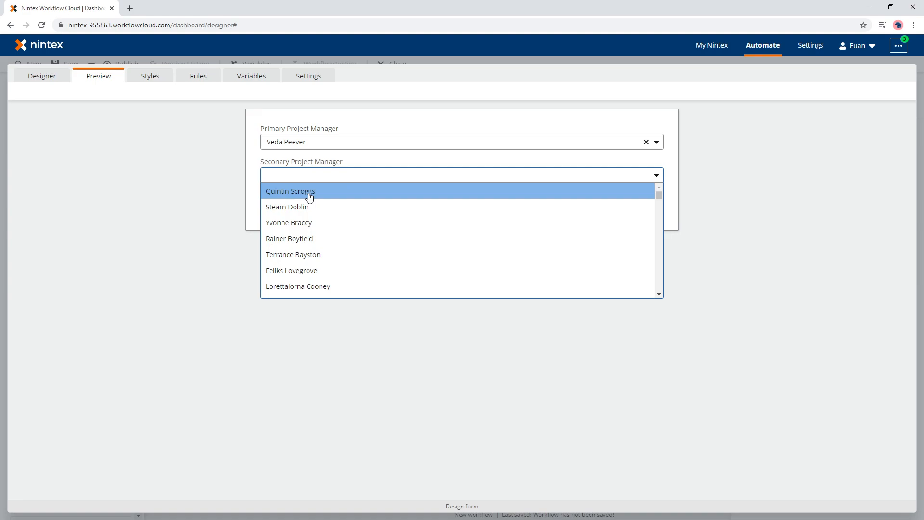
pyautogui.click(290, 190)
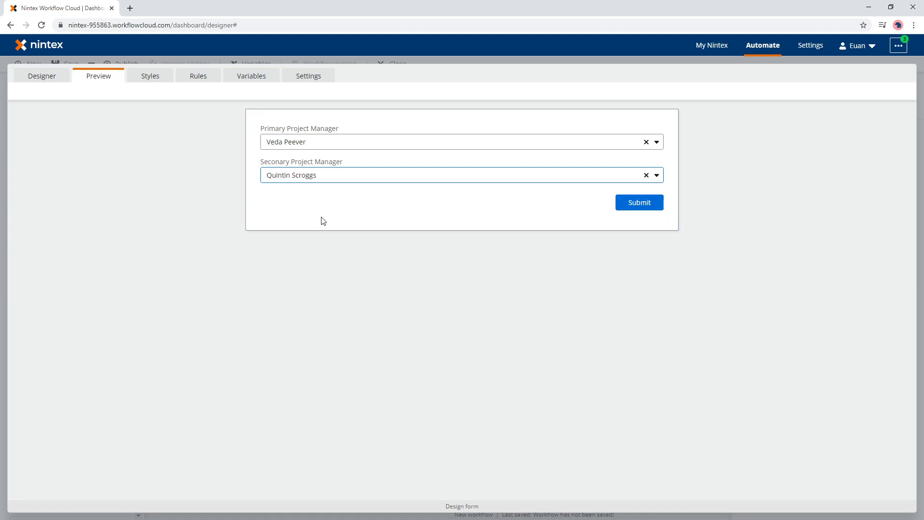
pyautogui.moveTo(648, 178)
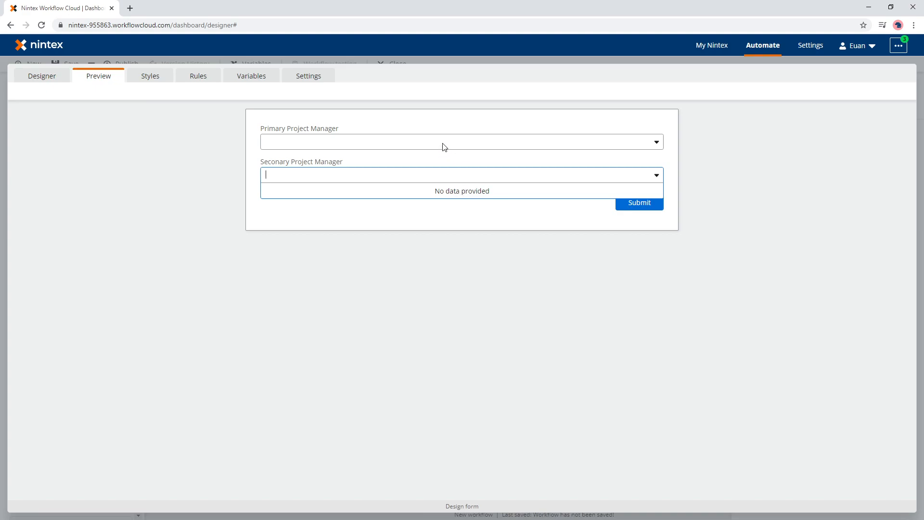
pyautogui.click(359, 141)
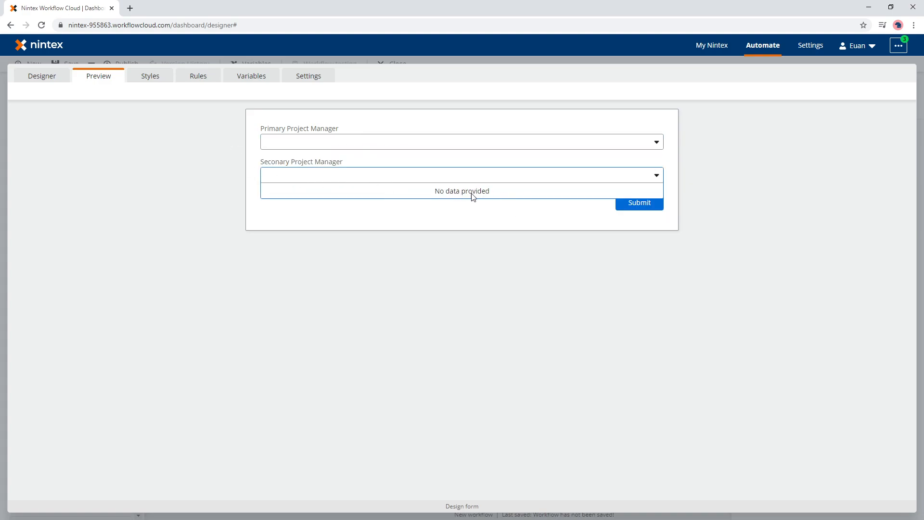
pyautogui.moveTo(465, 199)
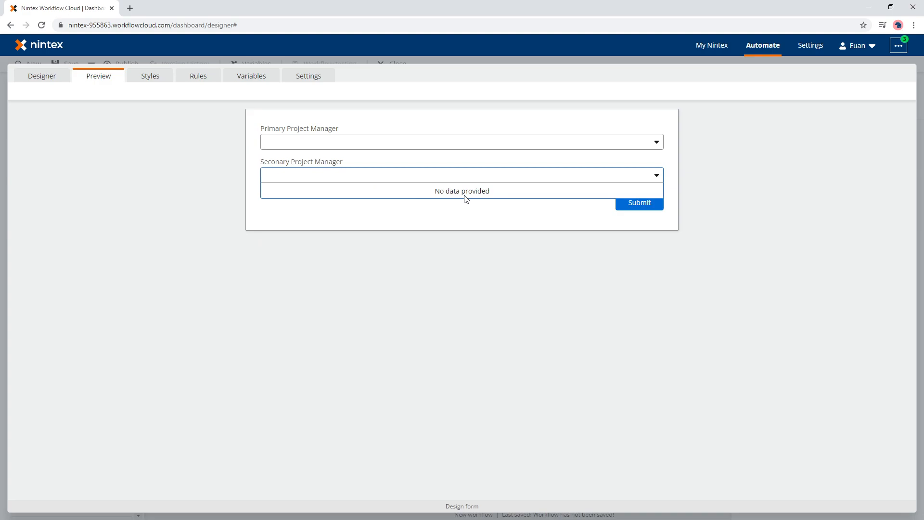
pyautogui.moveTo(210, 95)
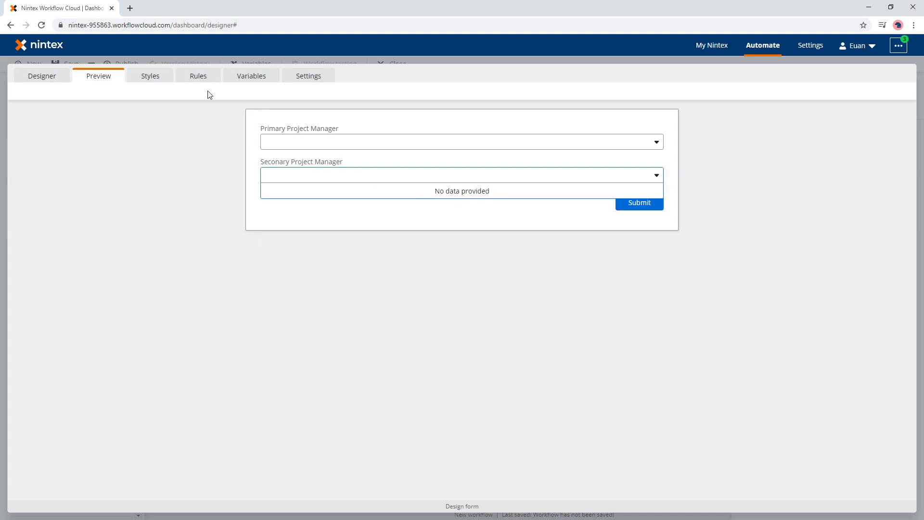
# Step: Start a new form rule named 'Disable Secondary Project Manager'
pyautogui.click(198, 76)
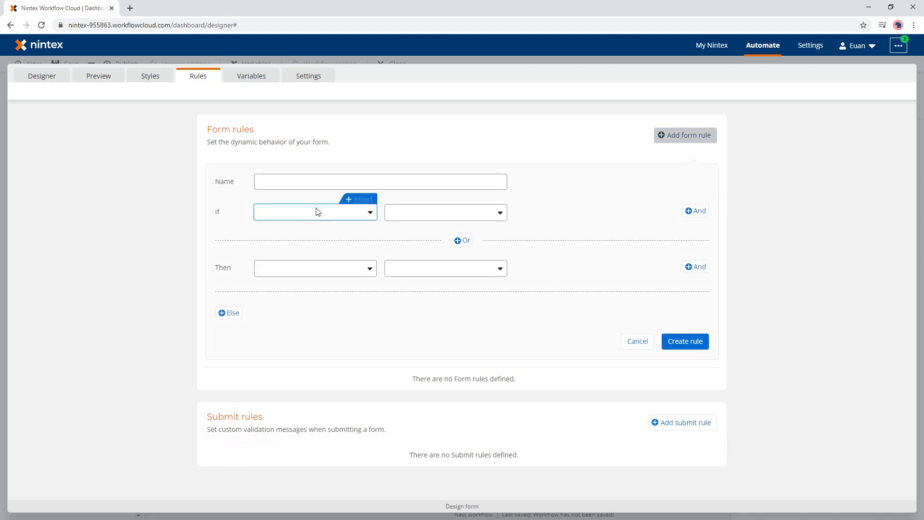
pyautogui.write('Dsia')
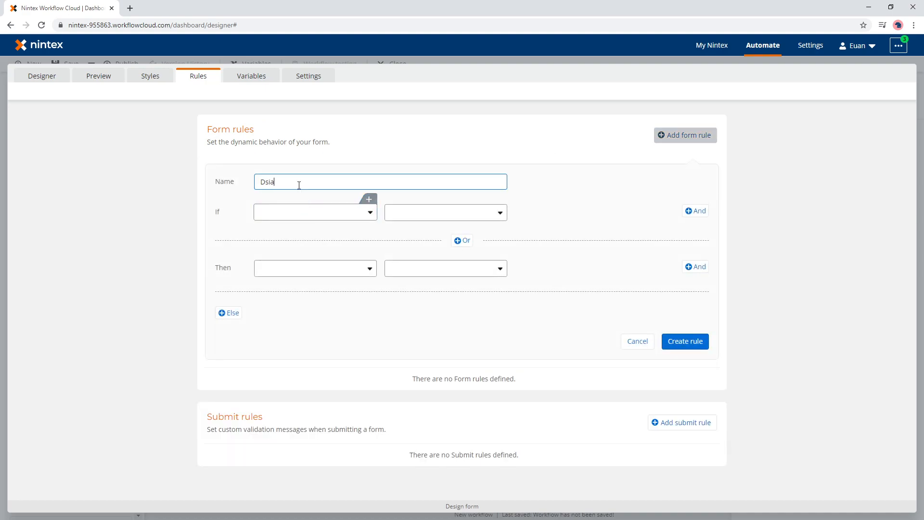
pyautogui.write('Disable')
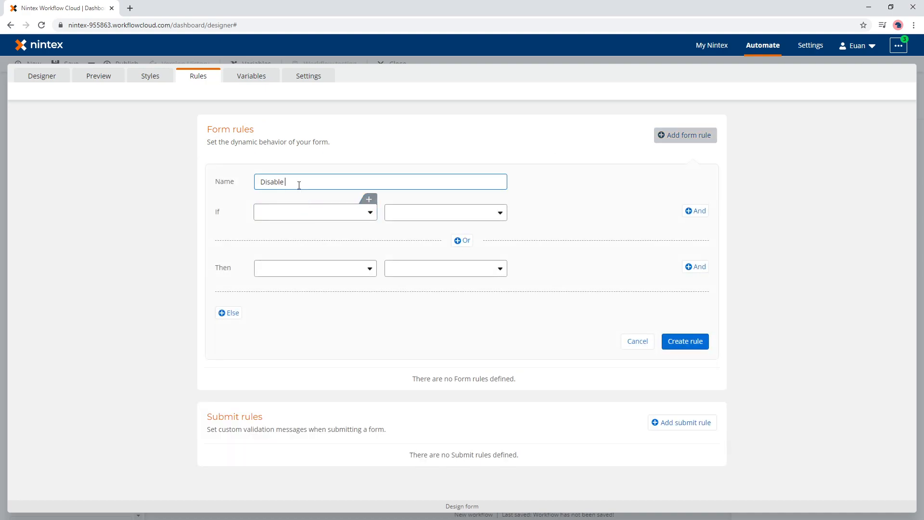
pyautogui.write('Secondary P')
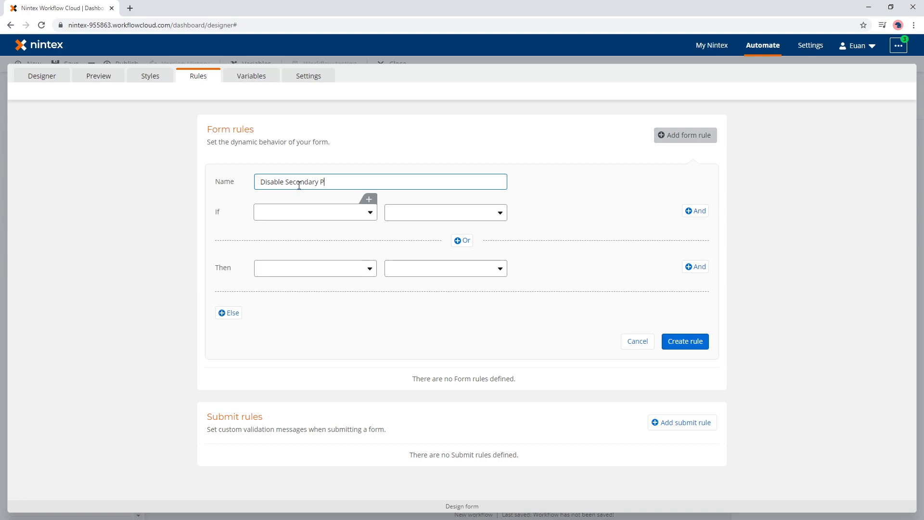
pyautogui.write('roject Manager')
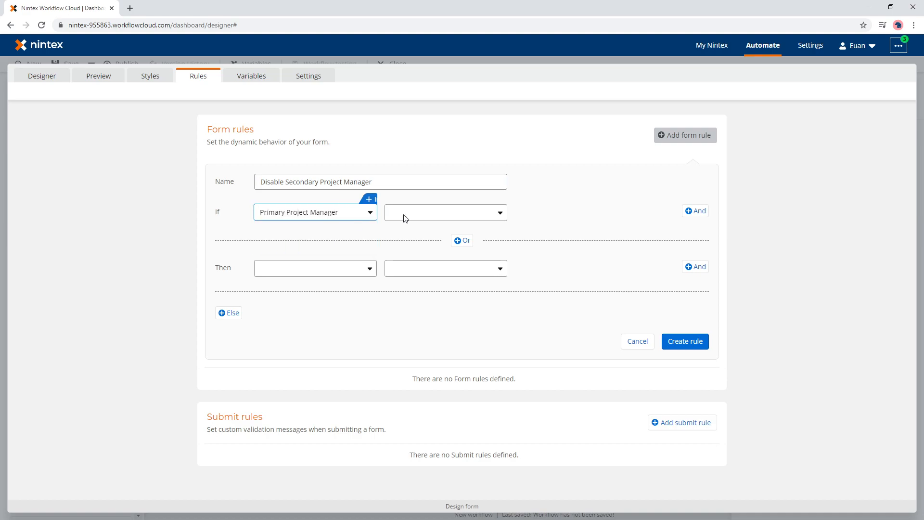
# Step: Make Seconary Project Manager read-only when Primary Project Manager is not selected, and create the rule
pyautogui.click(314, 268)
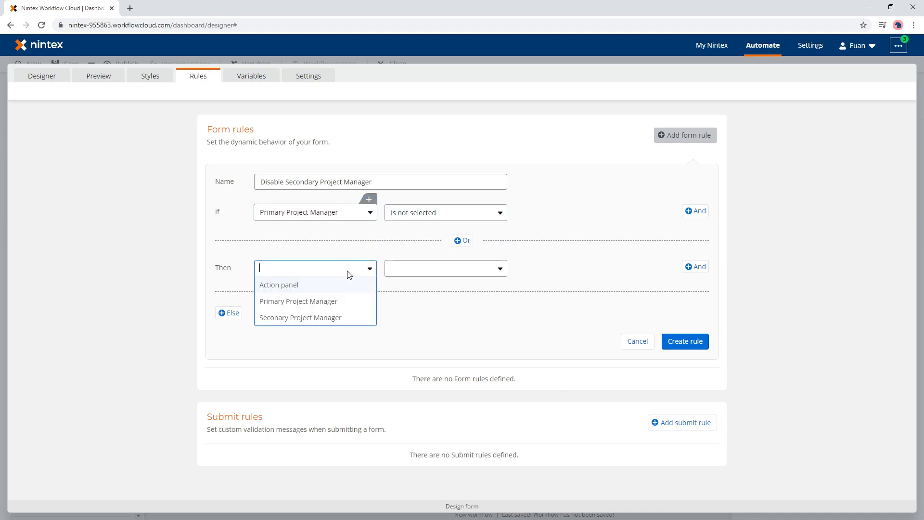
pyautogui.click(300, 317)
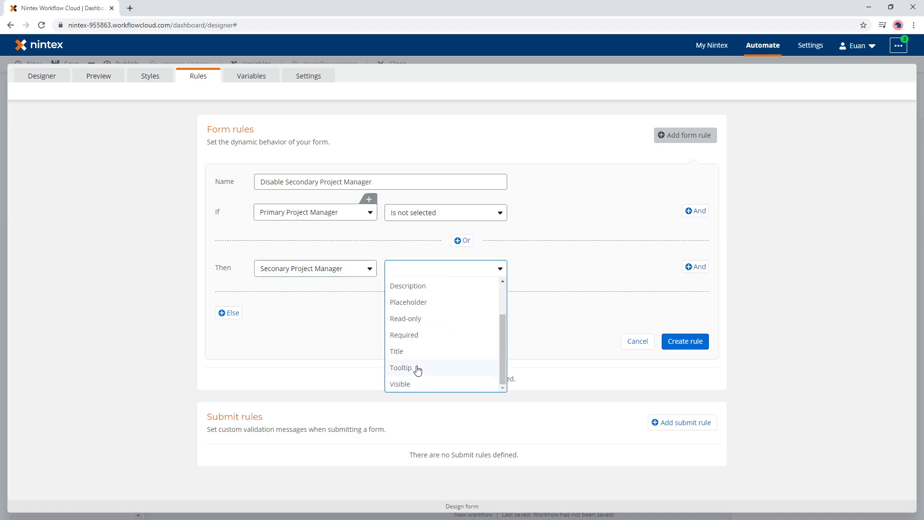
pyautogui.click(405, 318)
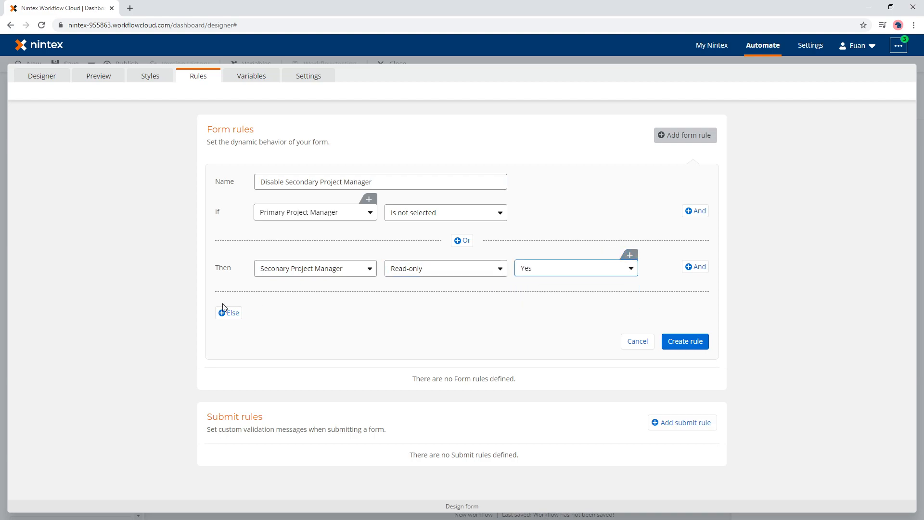
pyautogui.click(228, 312)
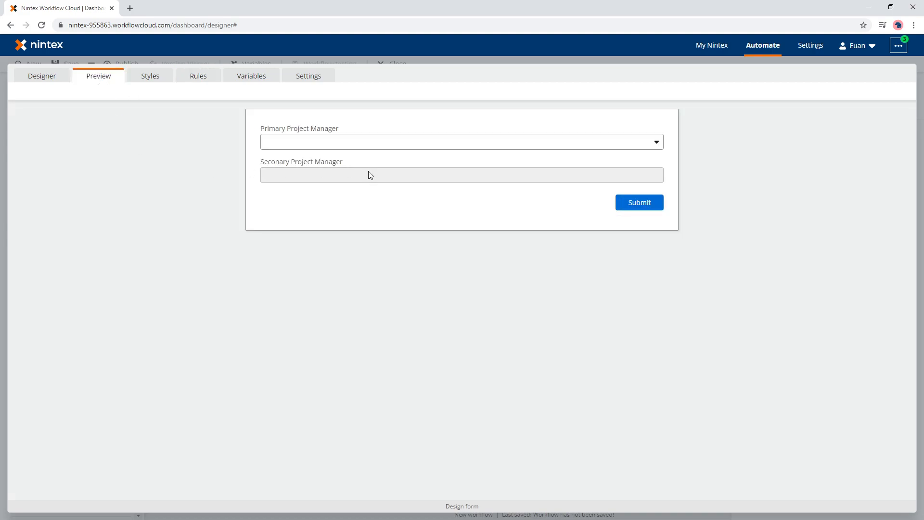
pyautogui.moveTo(381, 188)
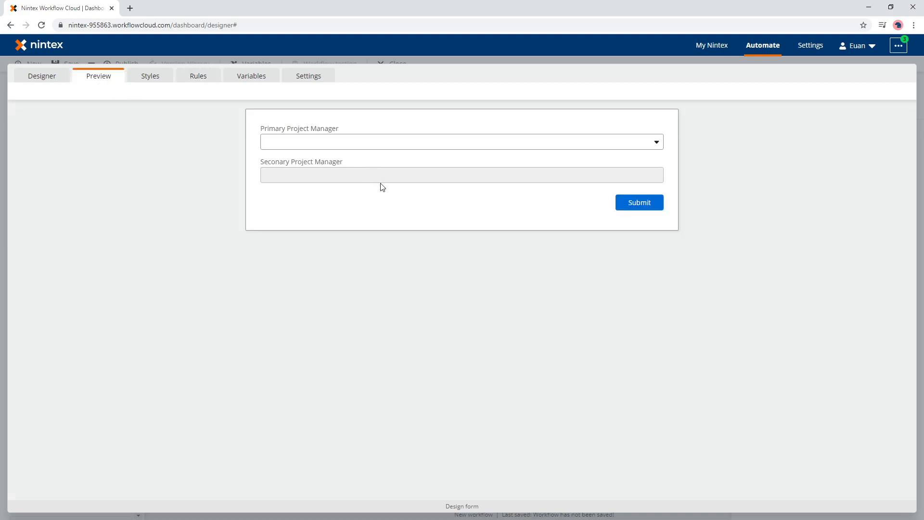
pyautogui.moveTo(477, 181)
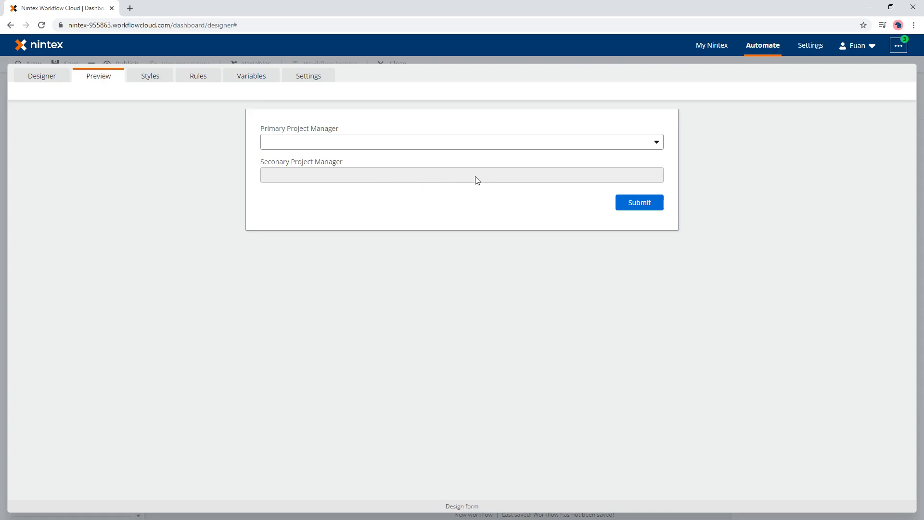
pyautogui.moveTo(405, 145)
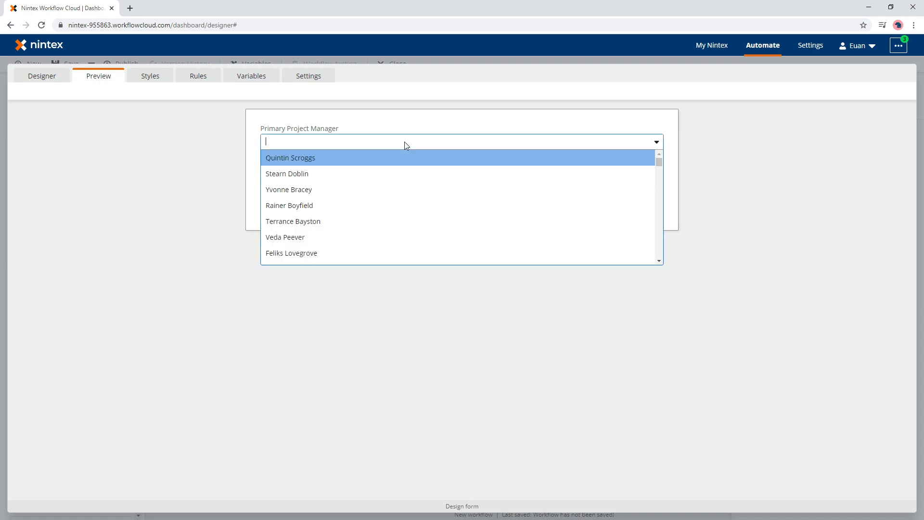
pyautogui.click(290, 157)
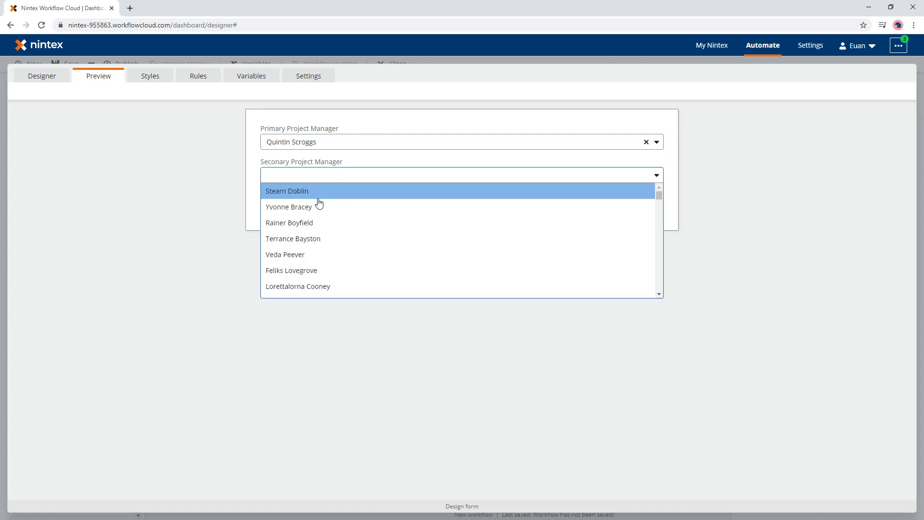
pyautogui.click(284, 254)
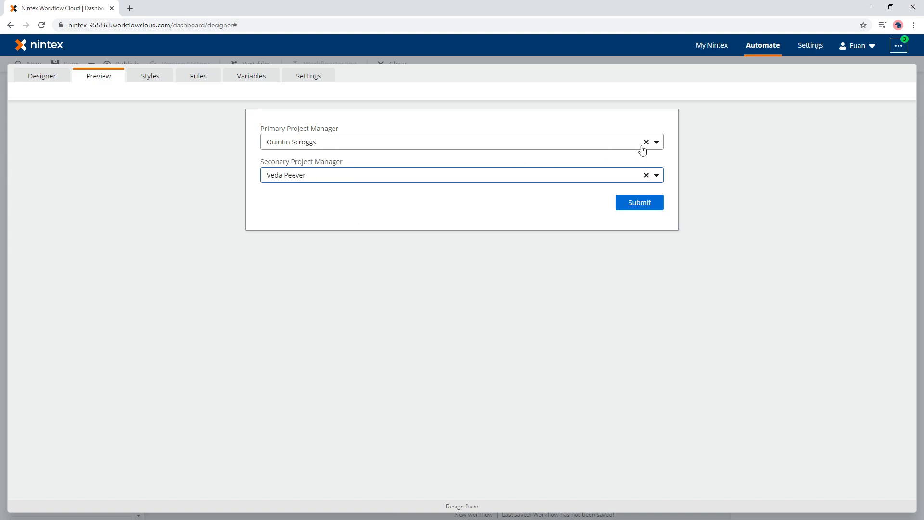
pyautogui.click(646, 141)
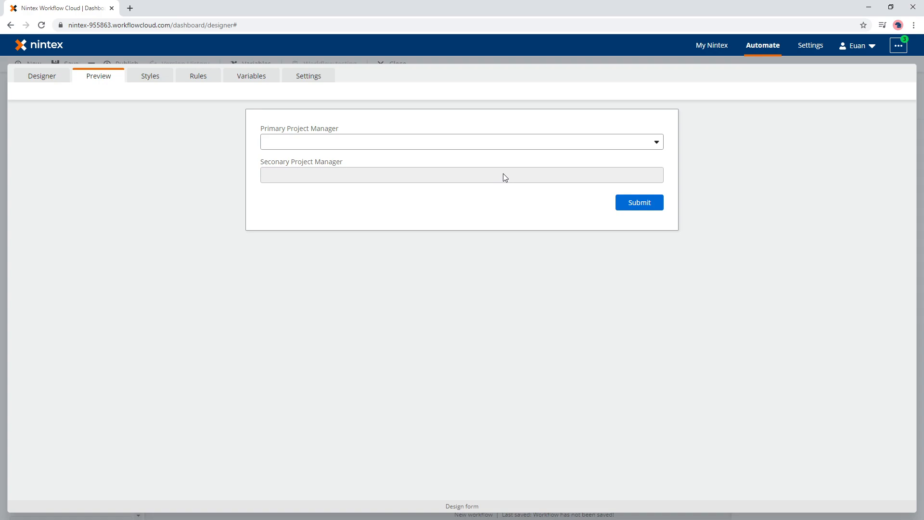
pyautogui.click(42, 76)
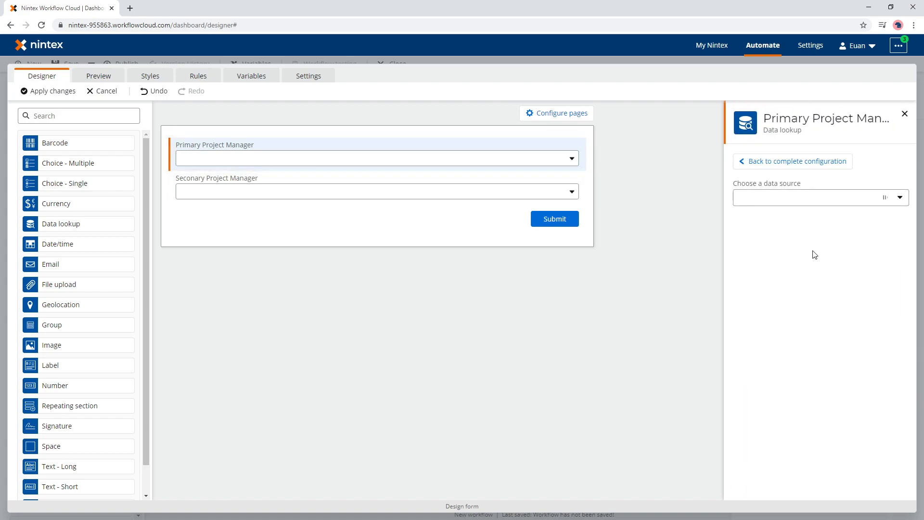
# Step: Set Project Sites as the data source for both the Primary and Seconary Project Manager lookups
pyautogui.click(819, 198)
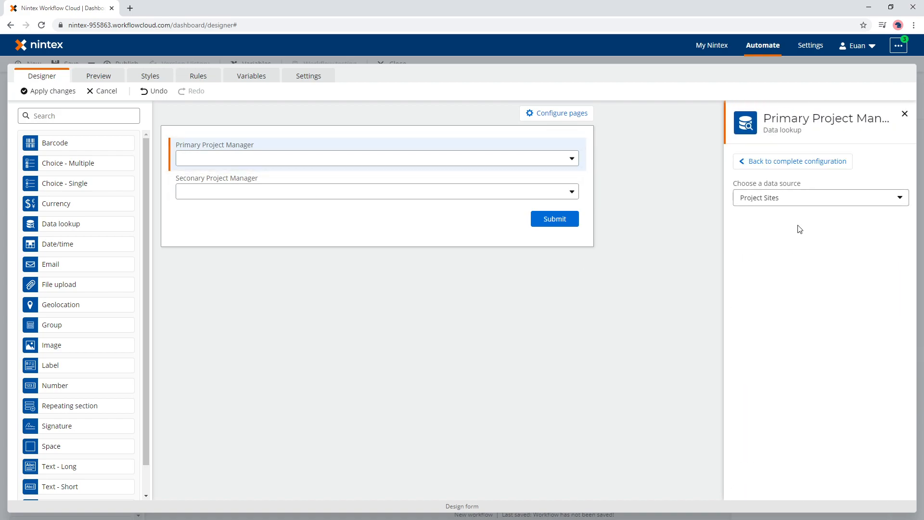
pyautogui.click(818, 197)
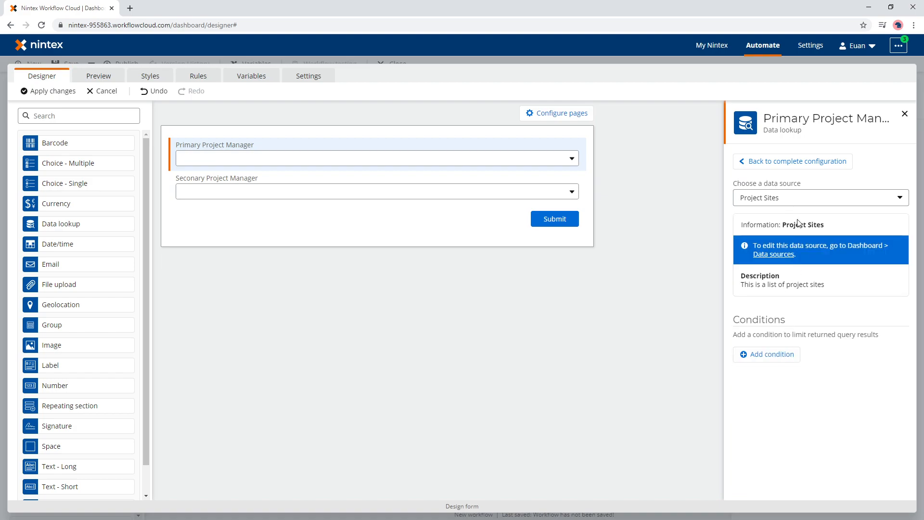
pyautogui.moveTo(414, 218)
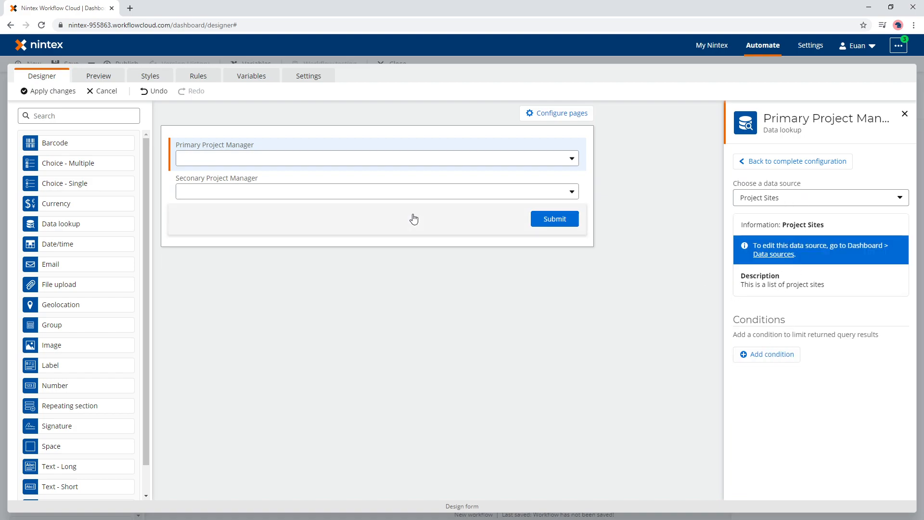
pyautogui.click(375, 191)
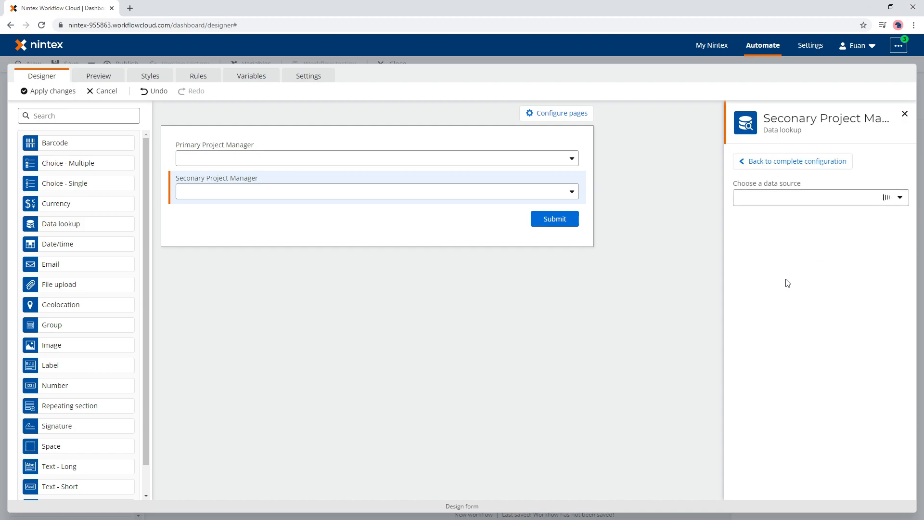
pyautogui.click(819, 198)
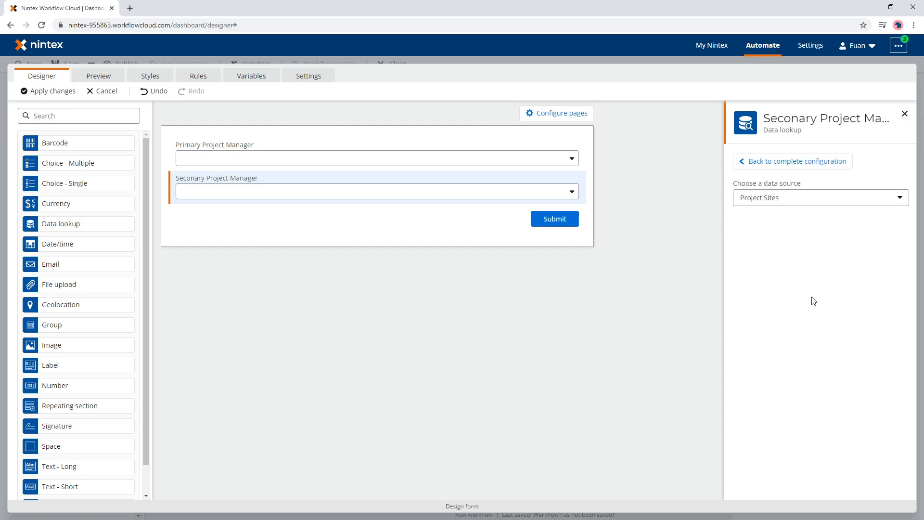